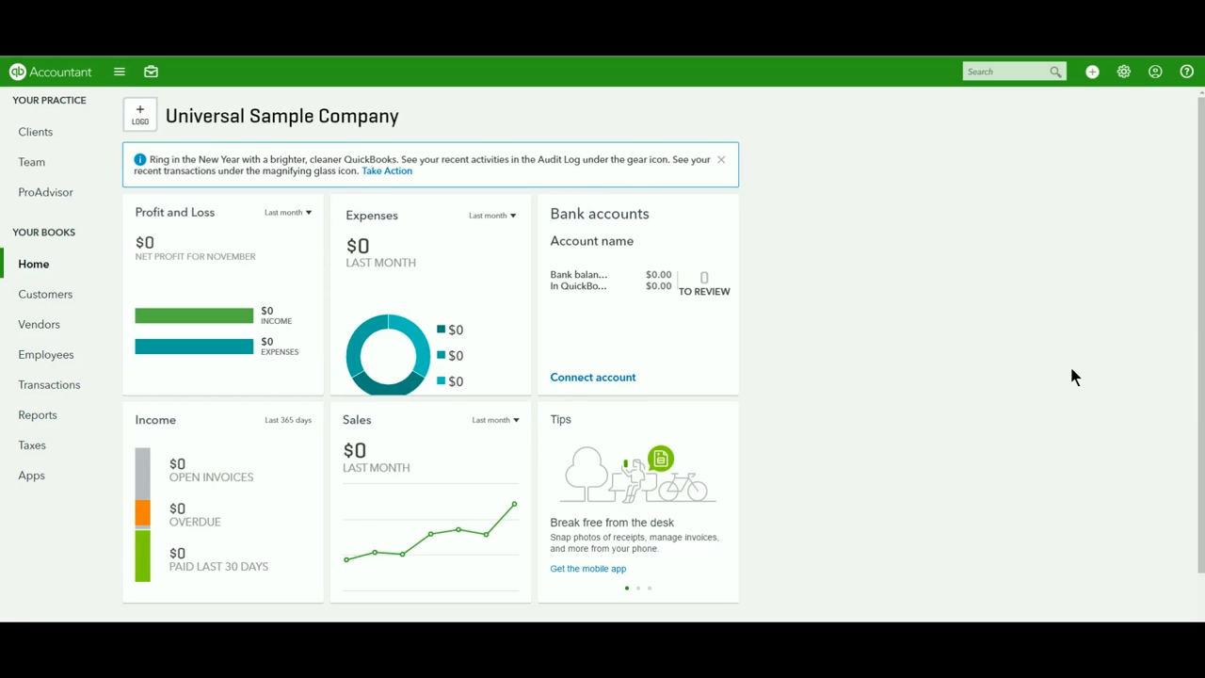
mouse_move(1036, 138)
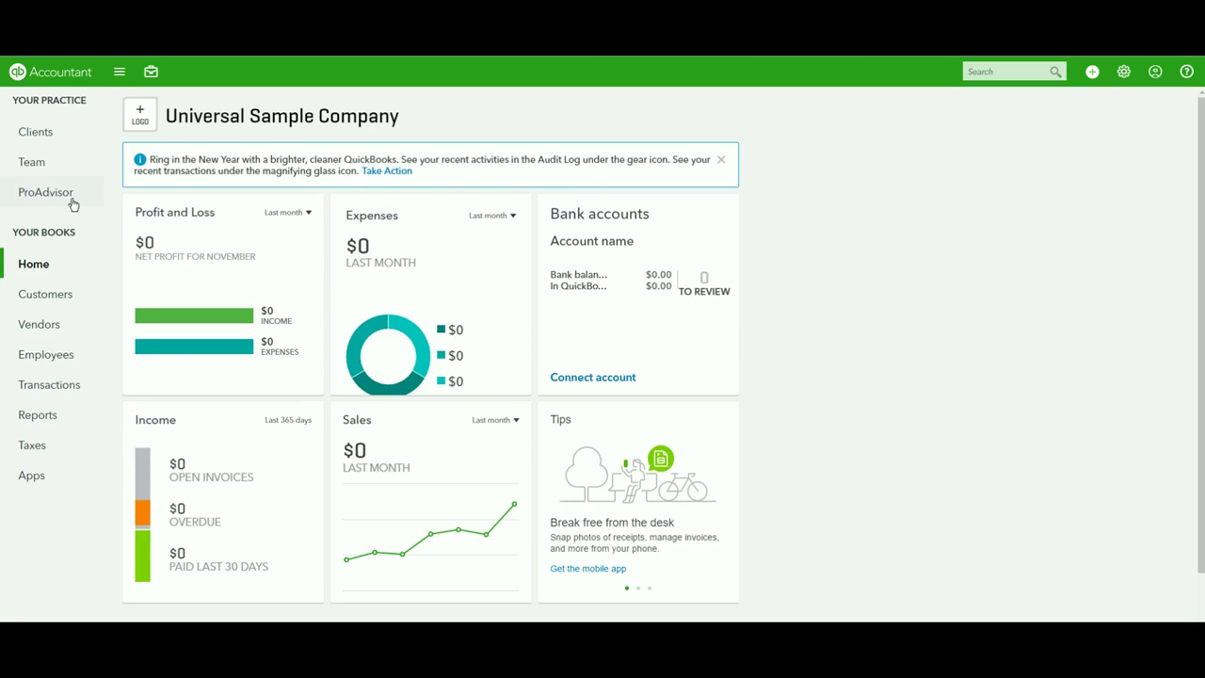
- Open the ProAdvisor page's Certification tab, showing Diamond membership and QuickBooks Online certification
click(45, 192)
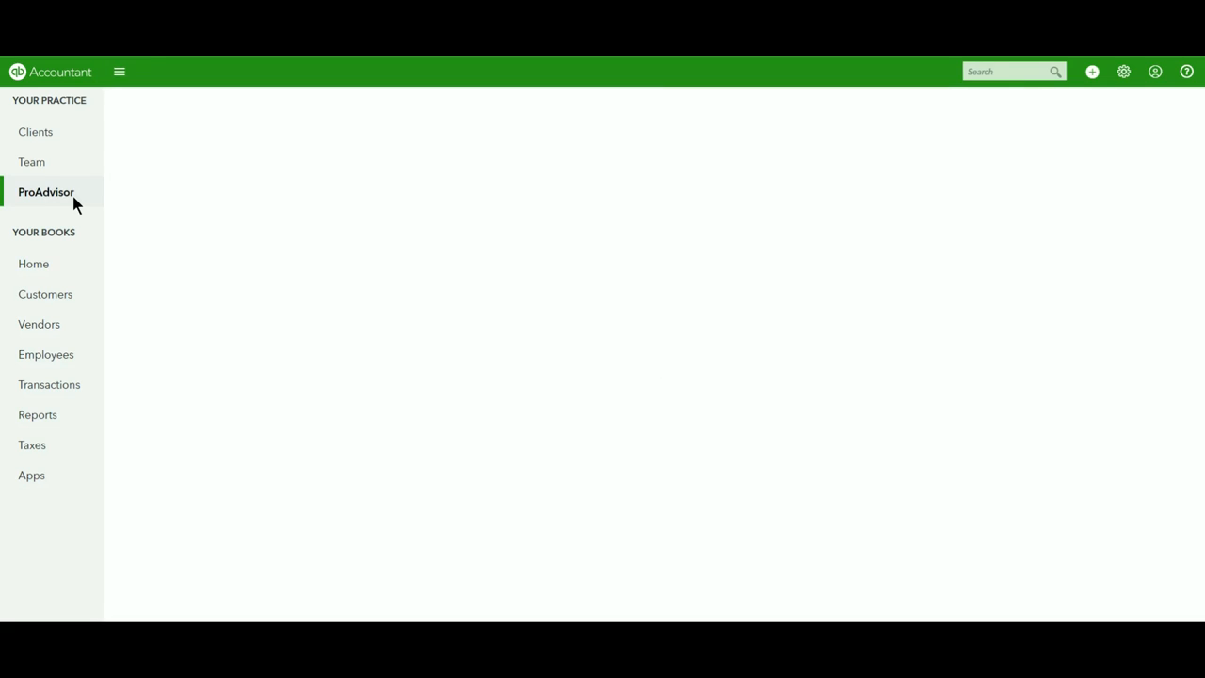
click(45, 192)
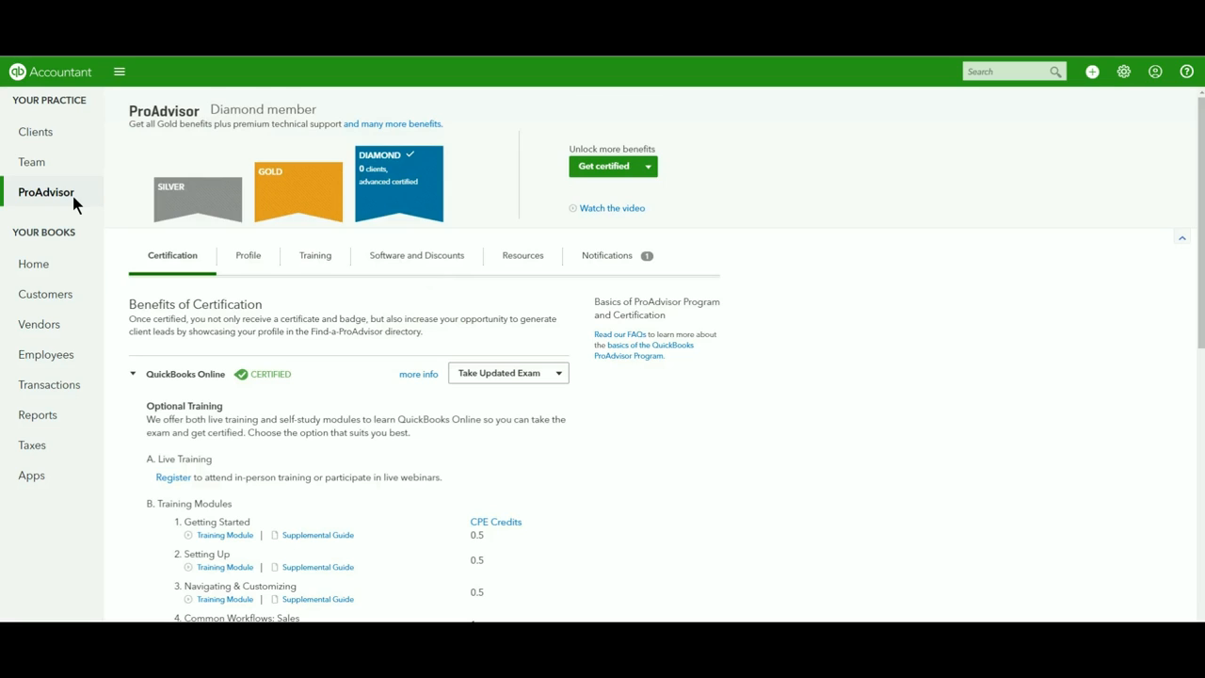
mouse_move(461, 270)
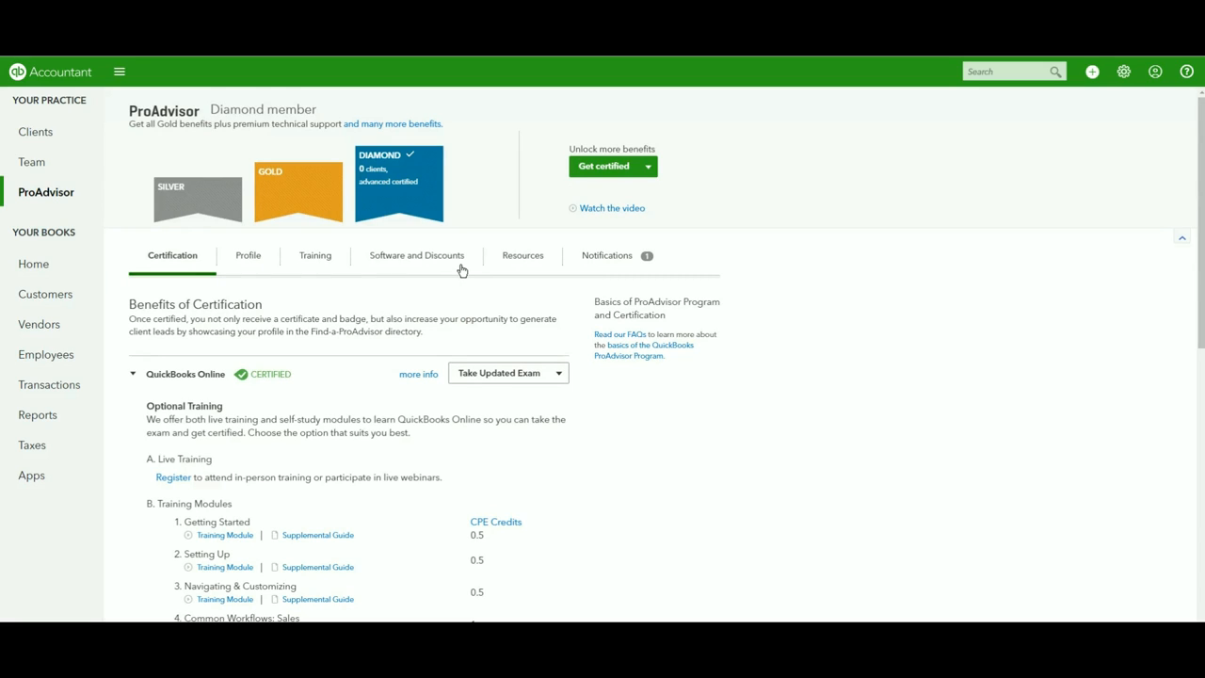
mouse_move(461, 264)
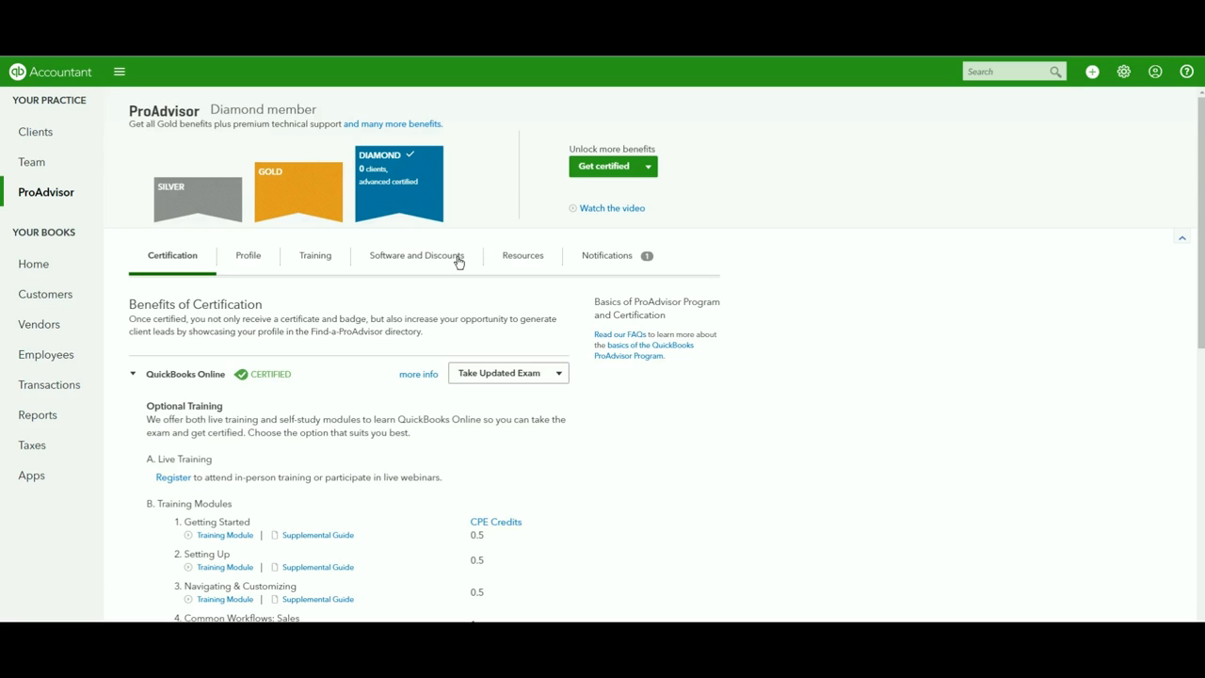
- Switch to Software and Discounts and scroll down to the Discounts for you products
click(416, 255)
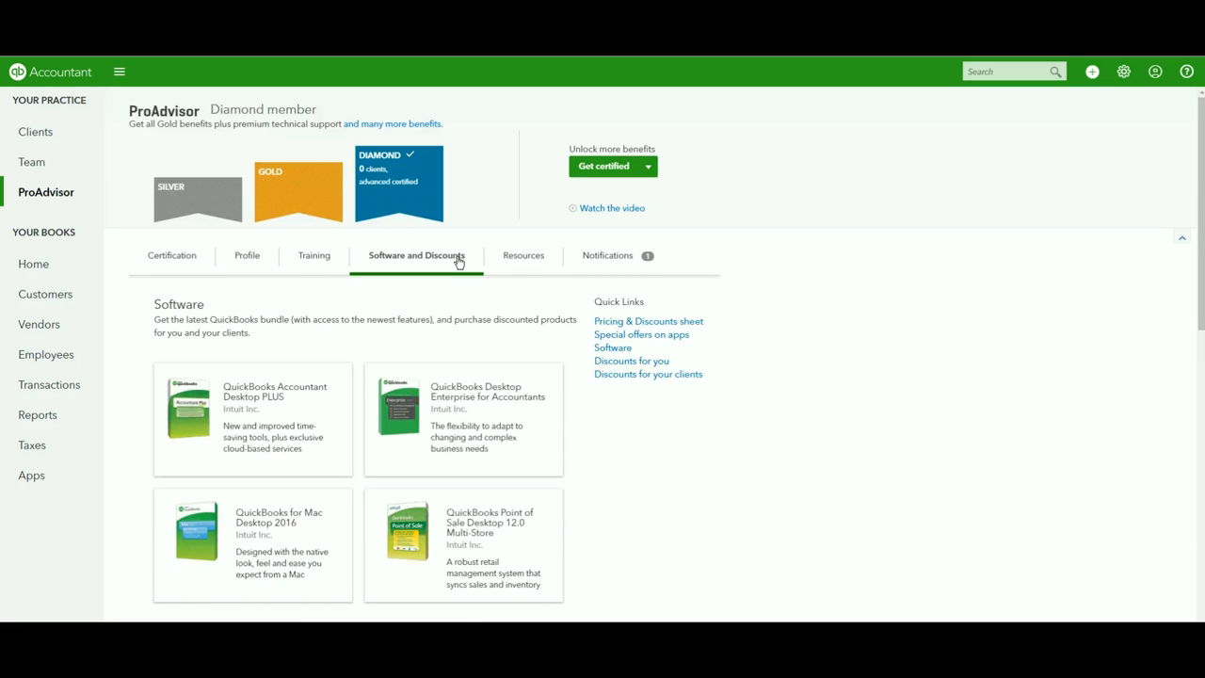
mouse_move(336, 326)
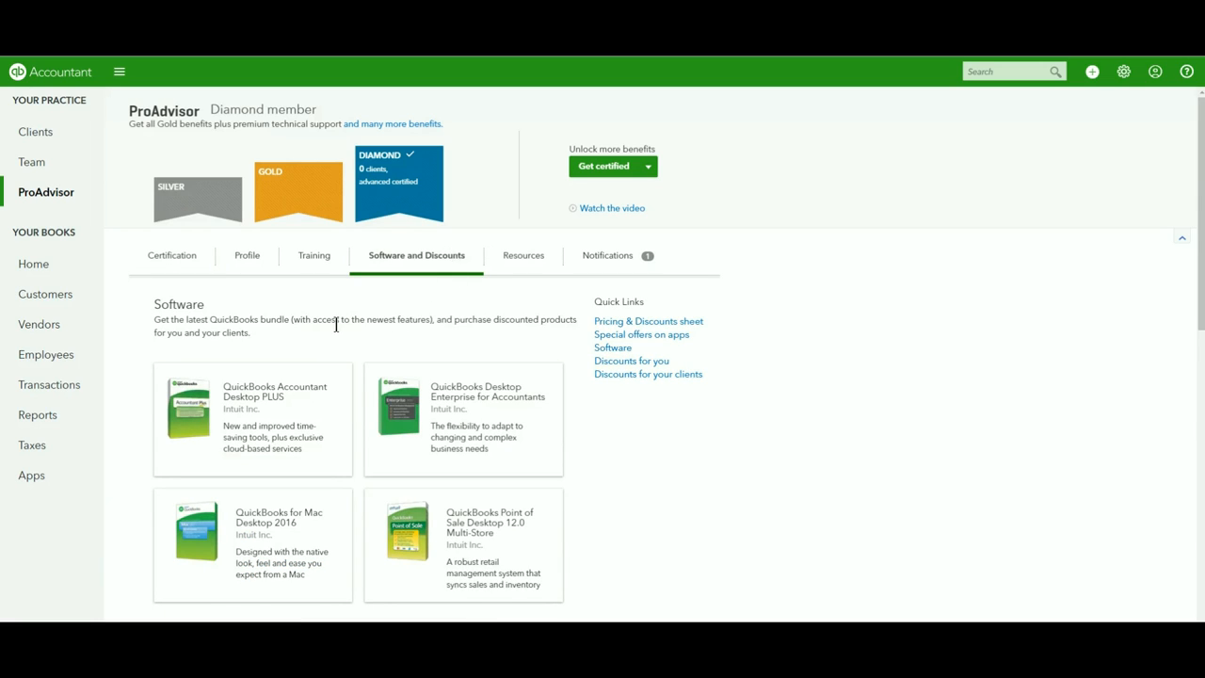
scroll(down, 3)
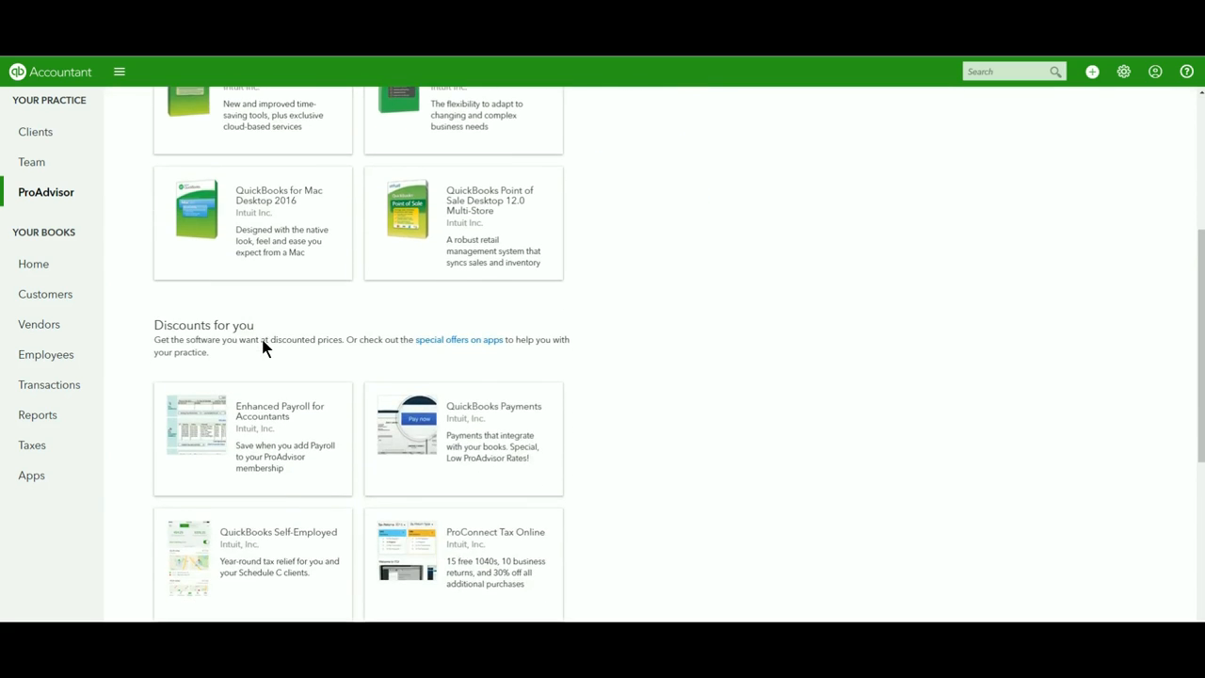
scroll(down, 3)
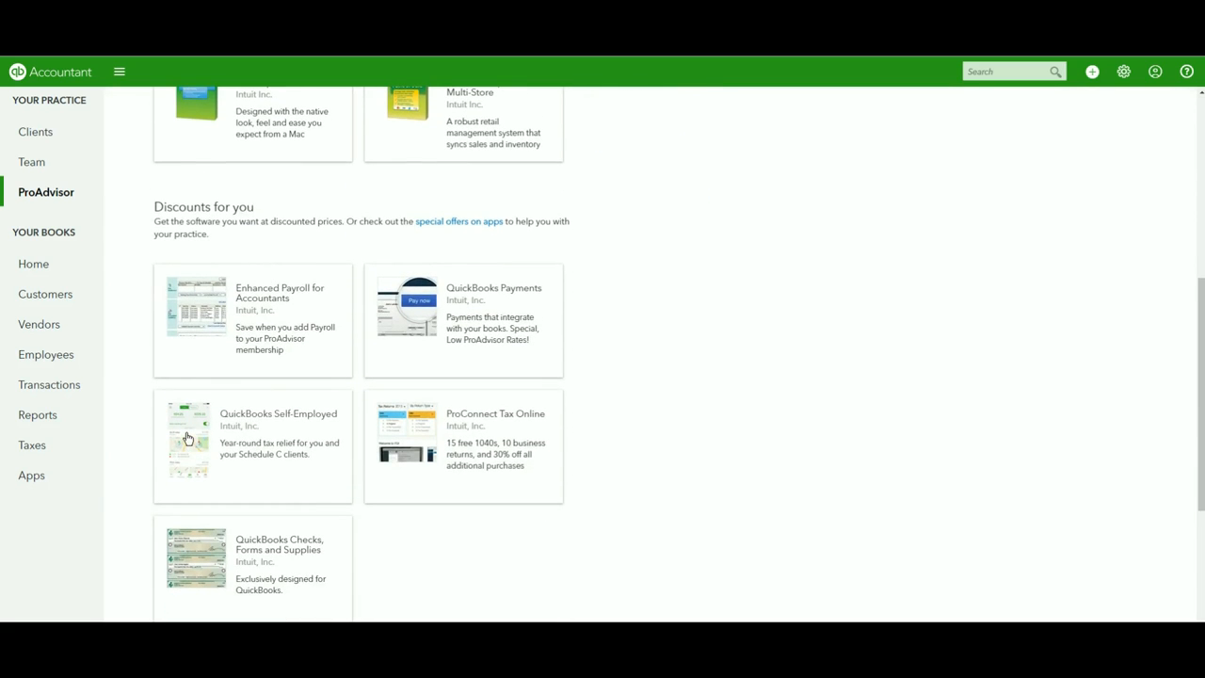
- Open the QuickBooks Self-Employed card to view its free-for-ProAdvisors offer terms
click(252, 443)
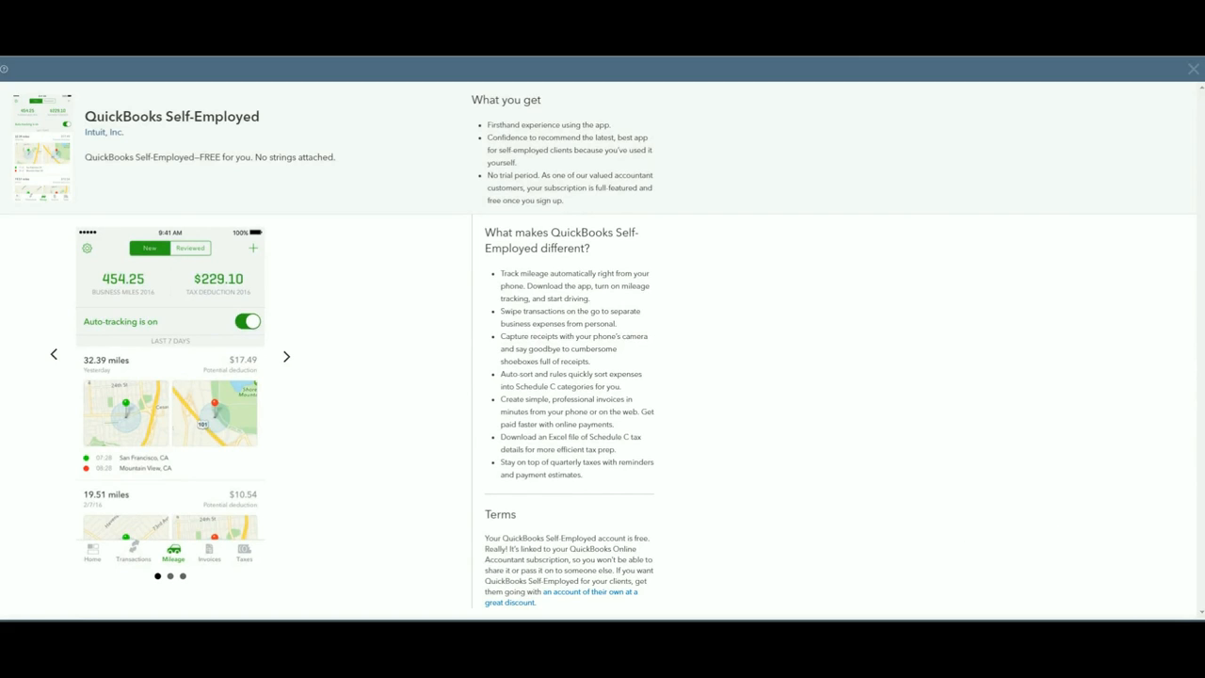
click(1192, 68)
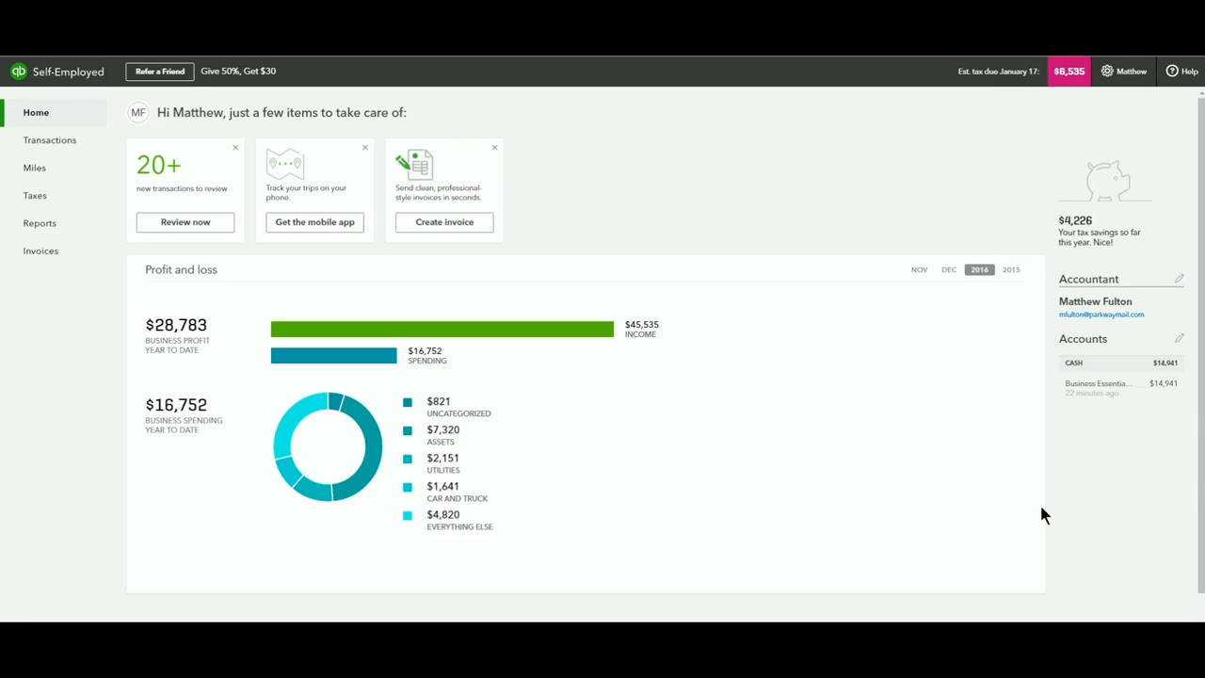
mouse_move(886, 175)
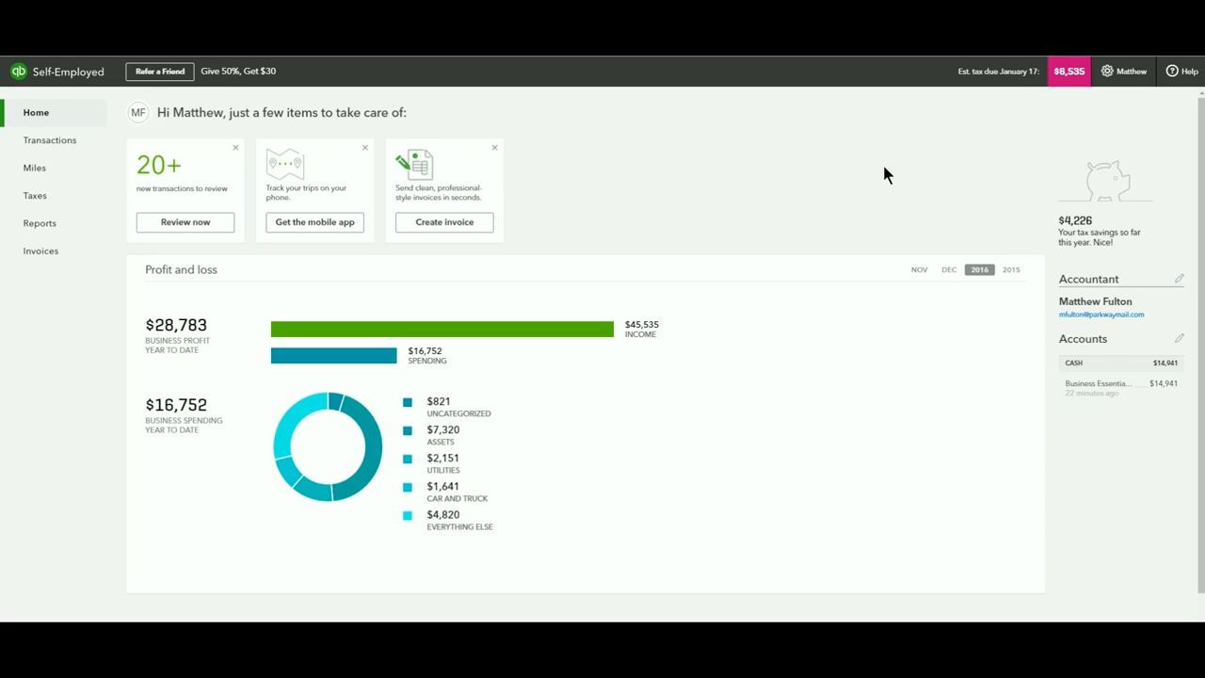
mouse_move(1130, 71)
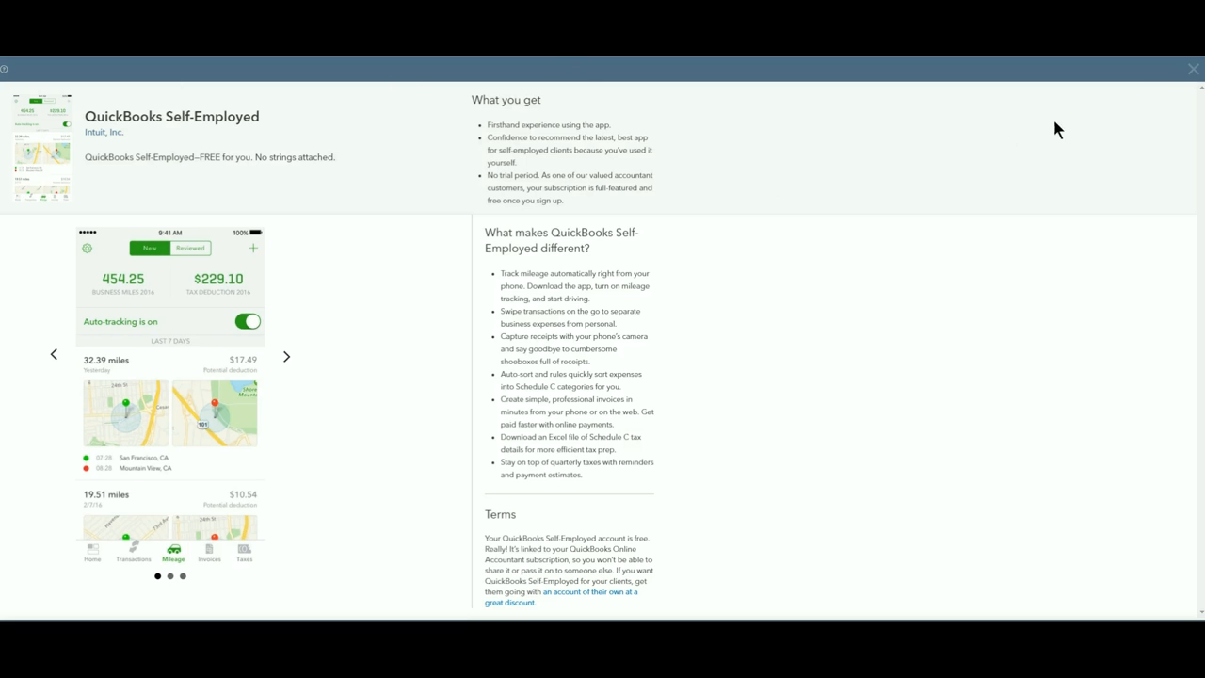
- Close the Self-Employed offer panel and scroll back up the Software and Discounts tab
click(1192, 67)
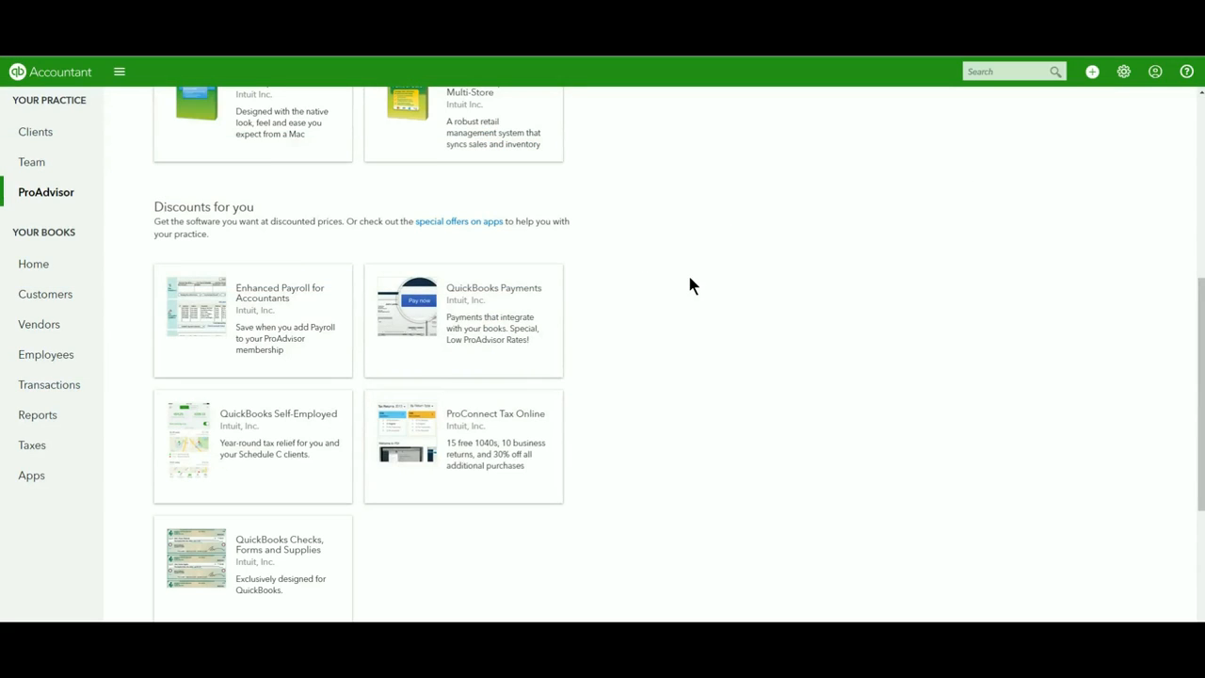
mouse_move(312, 257)
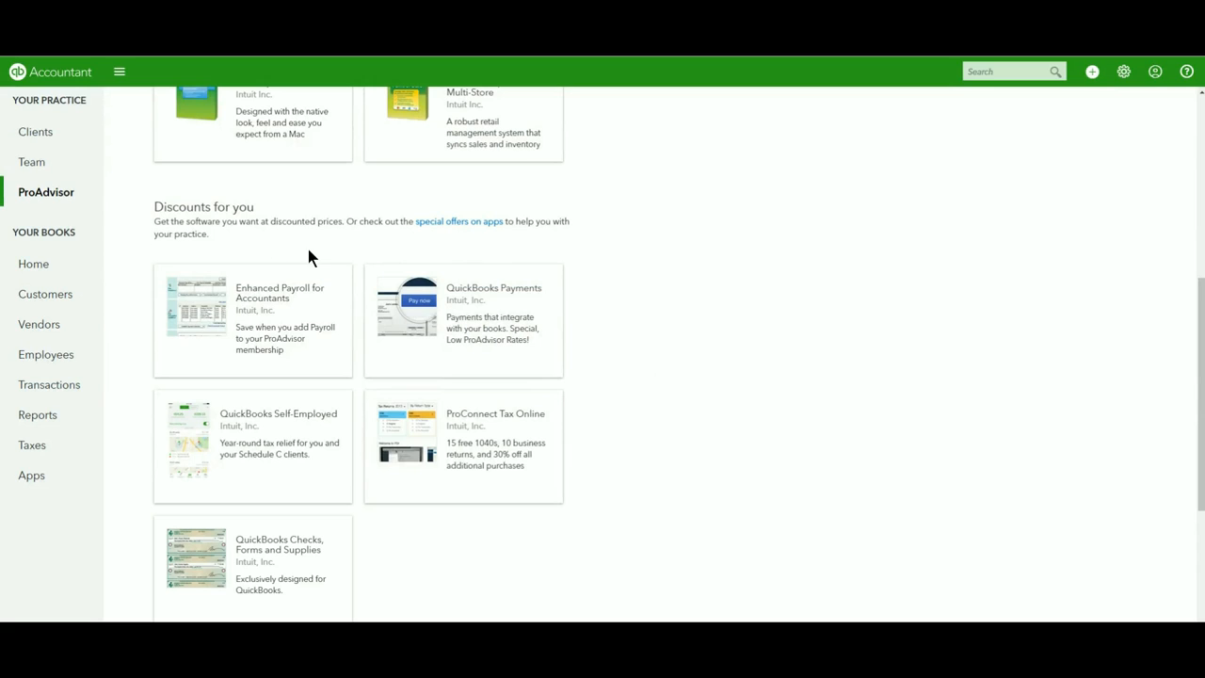
scroll(up, 3)
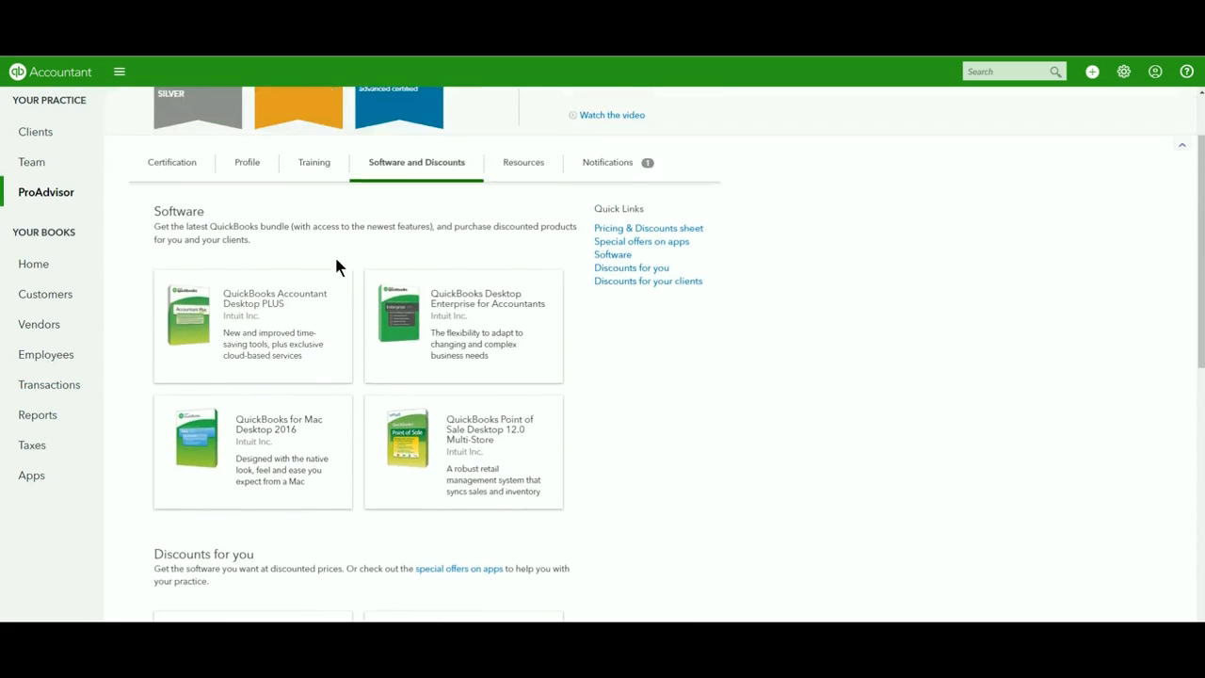
scroll(up, 3)
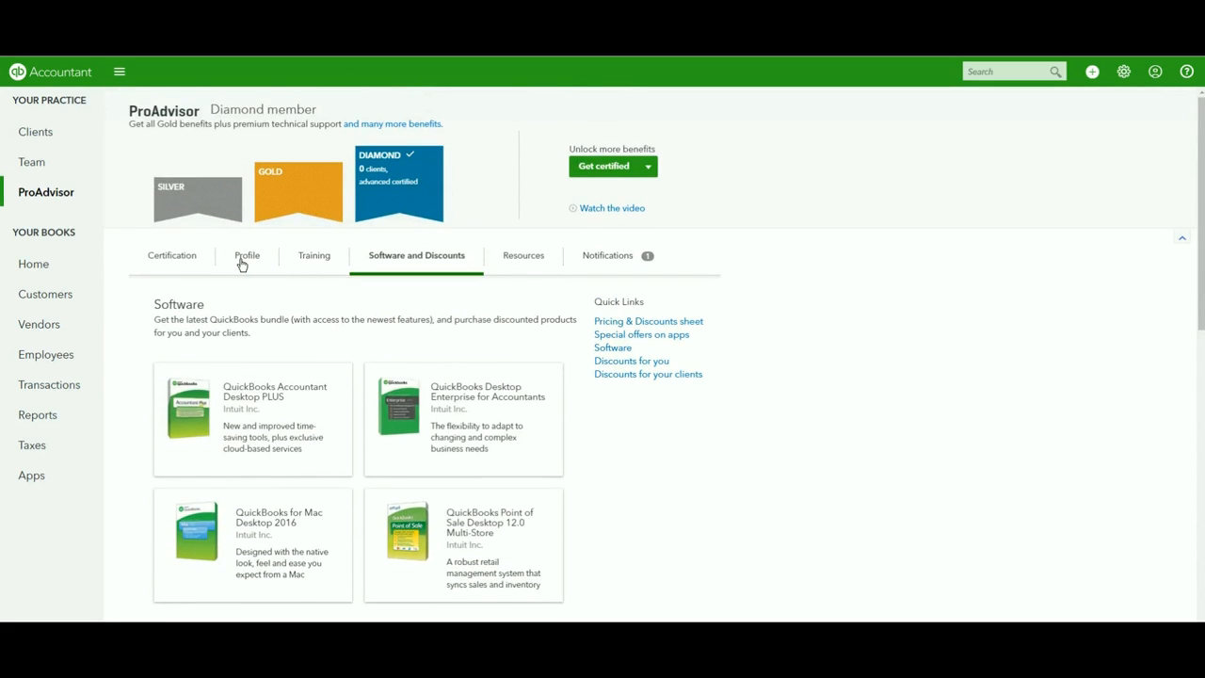
- Switch to the ProAdvisor Profile tab, which explains where the profile now lives
click(247, 256)
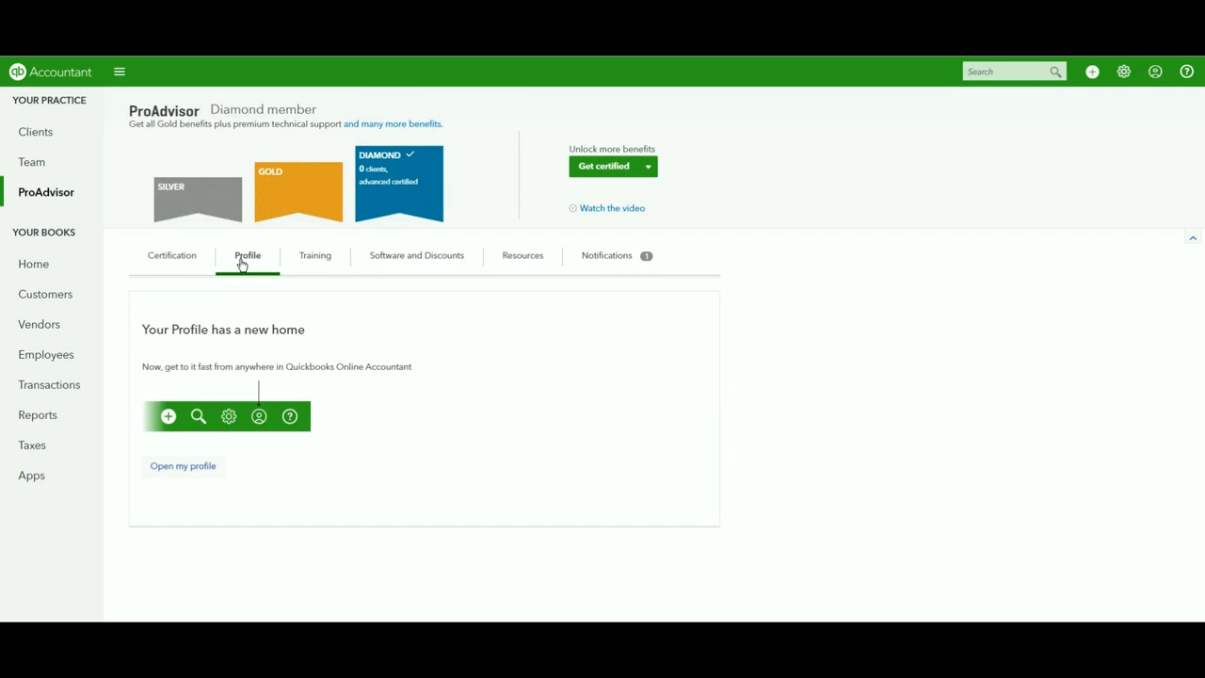
mouse_move(290, 440)
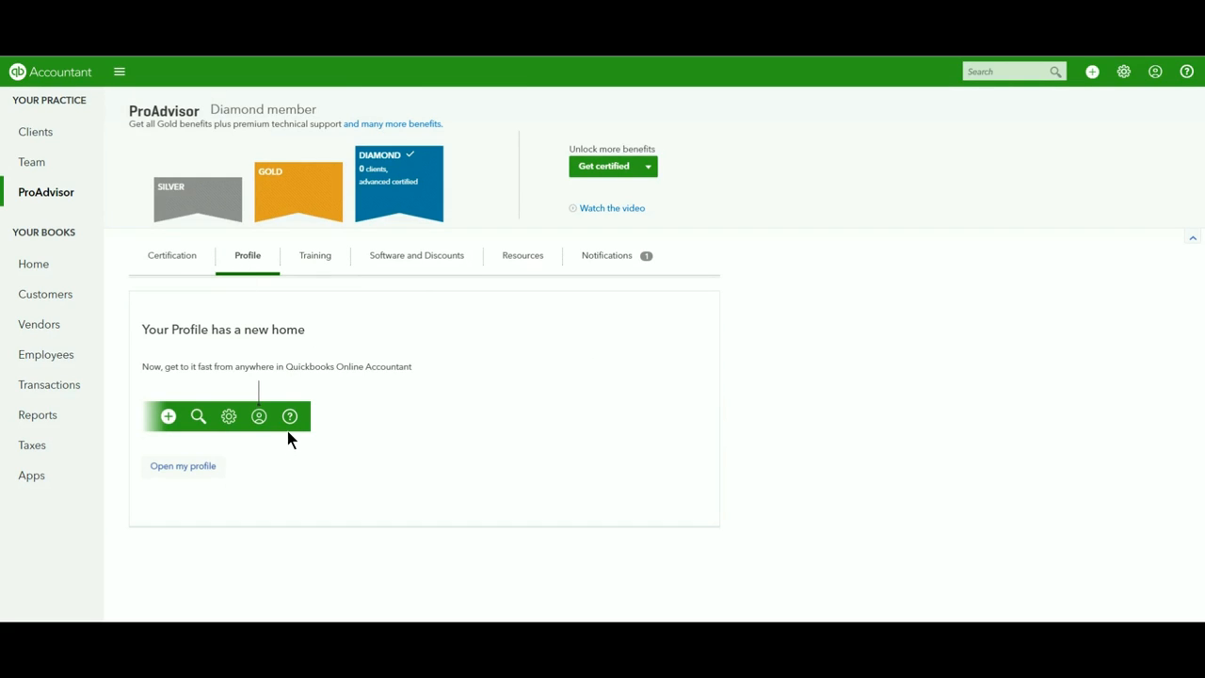
mouse_move(80, 98)
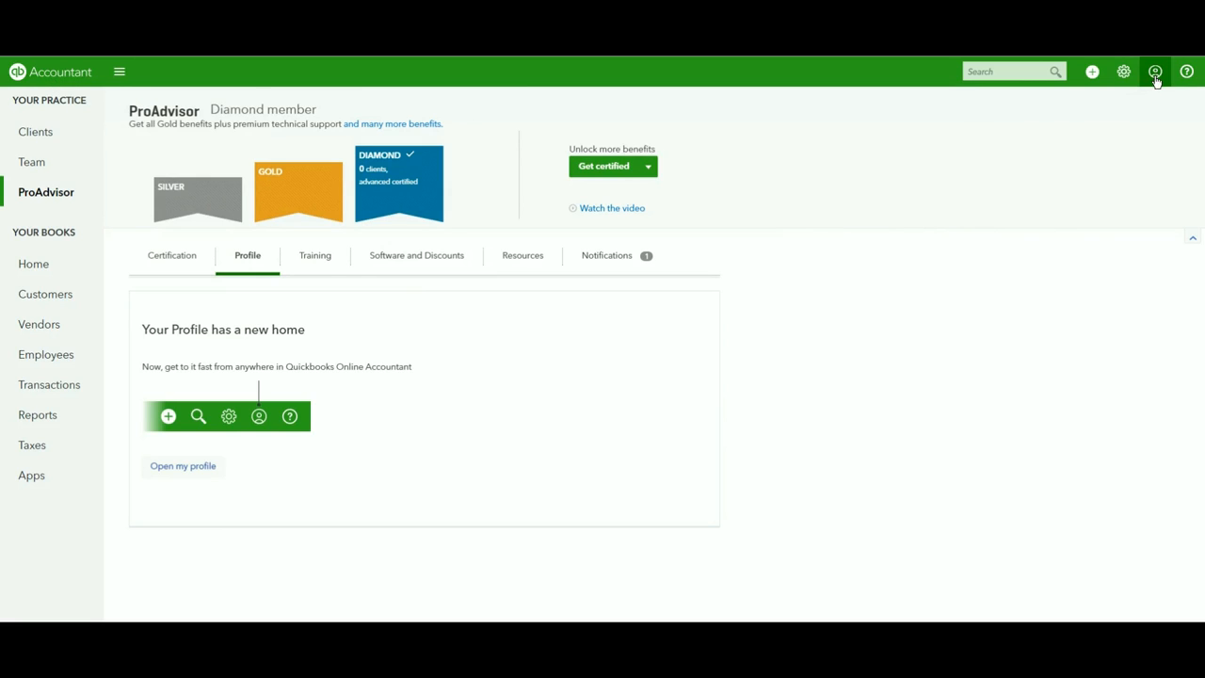
- Open your ProAdvisor profile with performance stats, profile strength and certifications
click(183, 465)
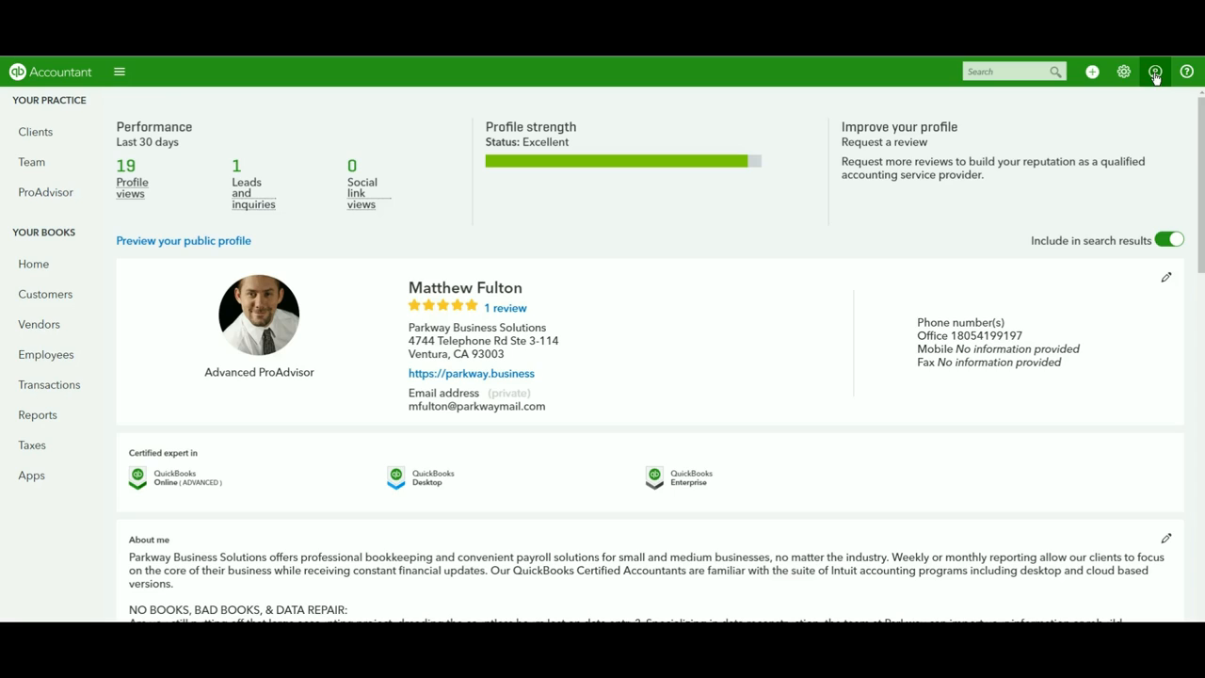
mouse_move(211, 119)
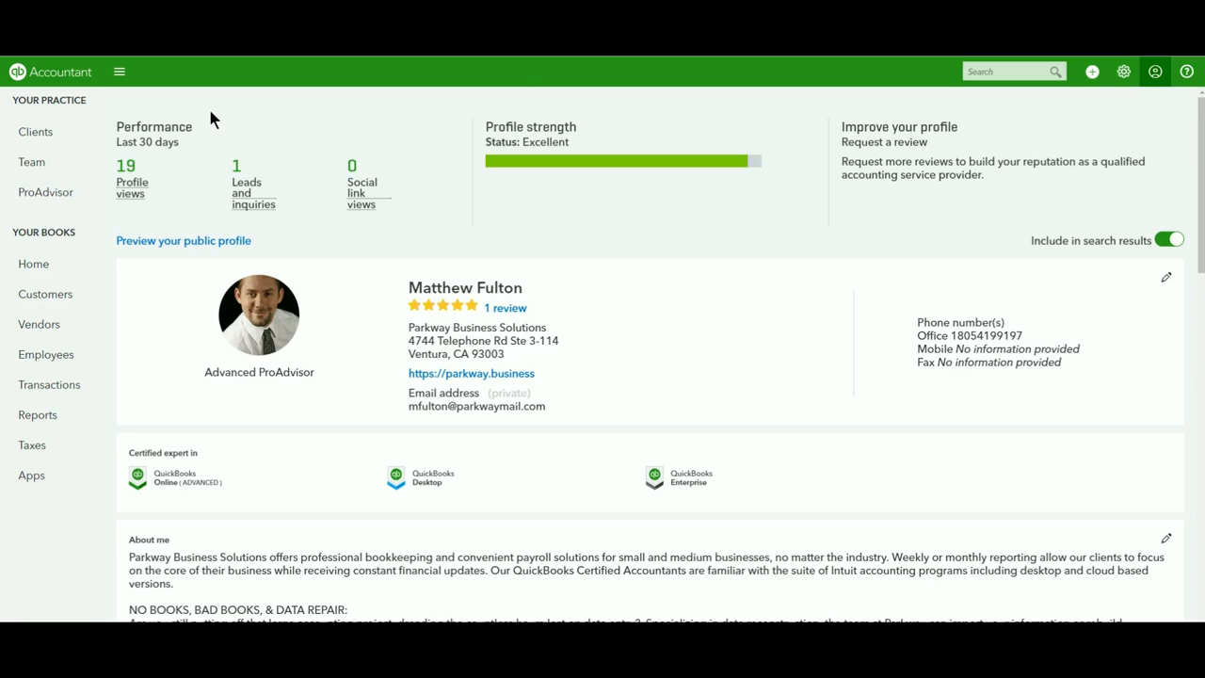
mouse_move(269, 179)
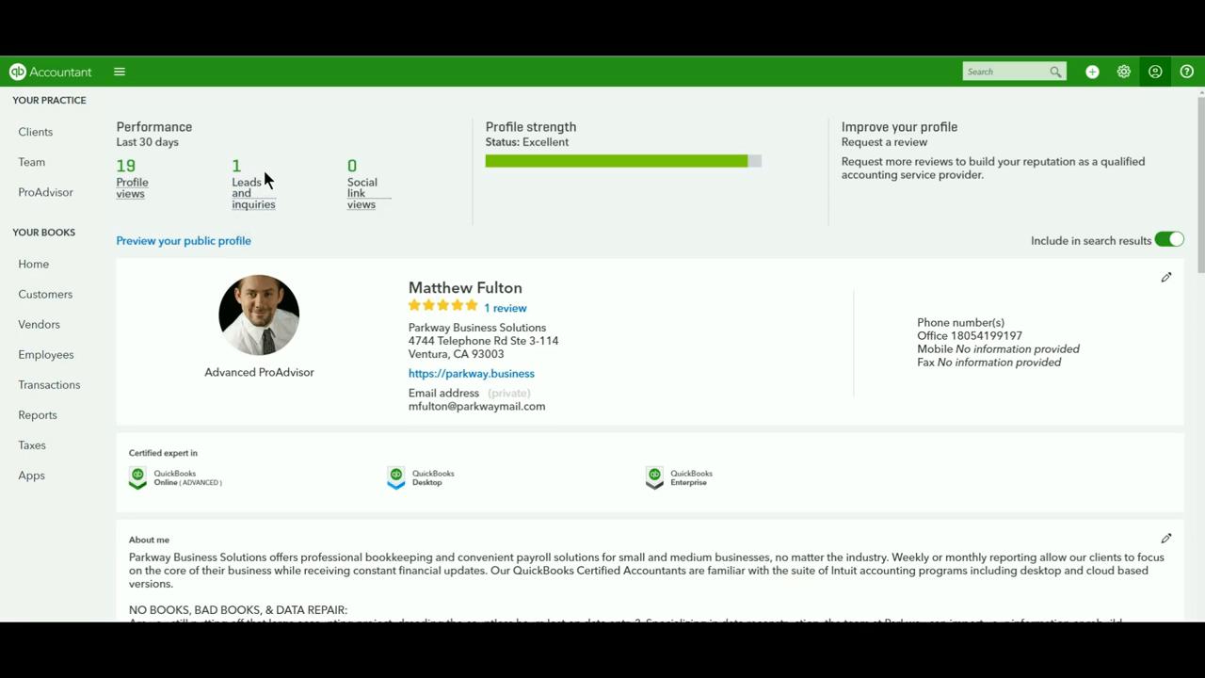
mouse_move(318, 197)
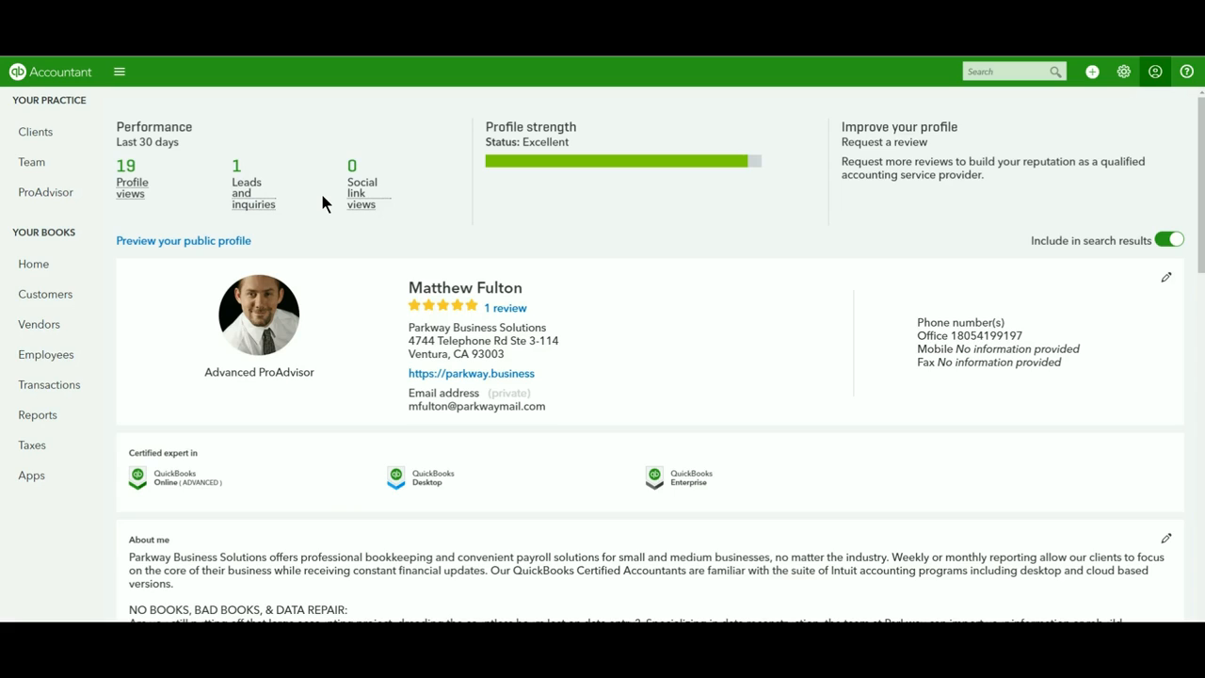
mouse_move(500, 120)
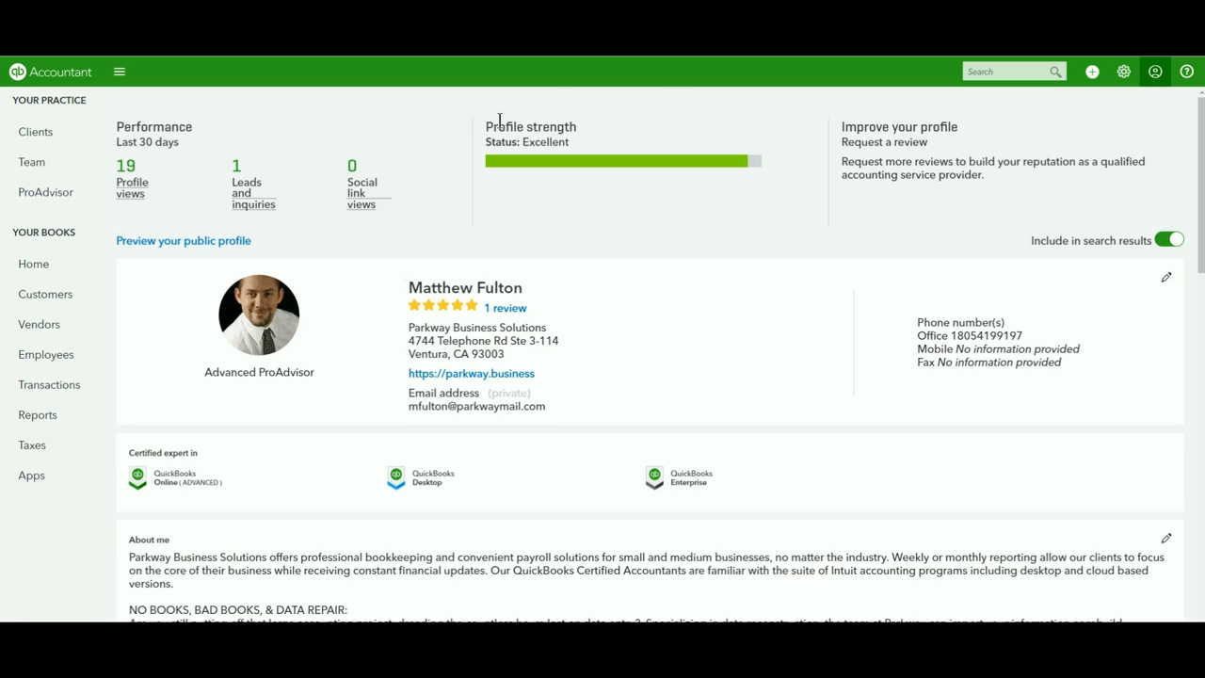
mouse_move(468, 177)
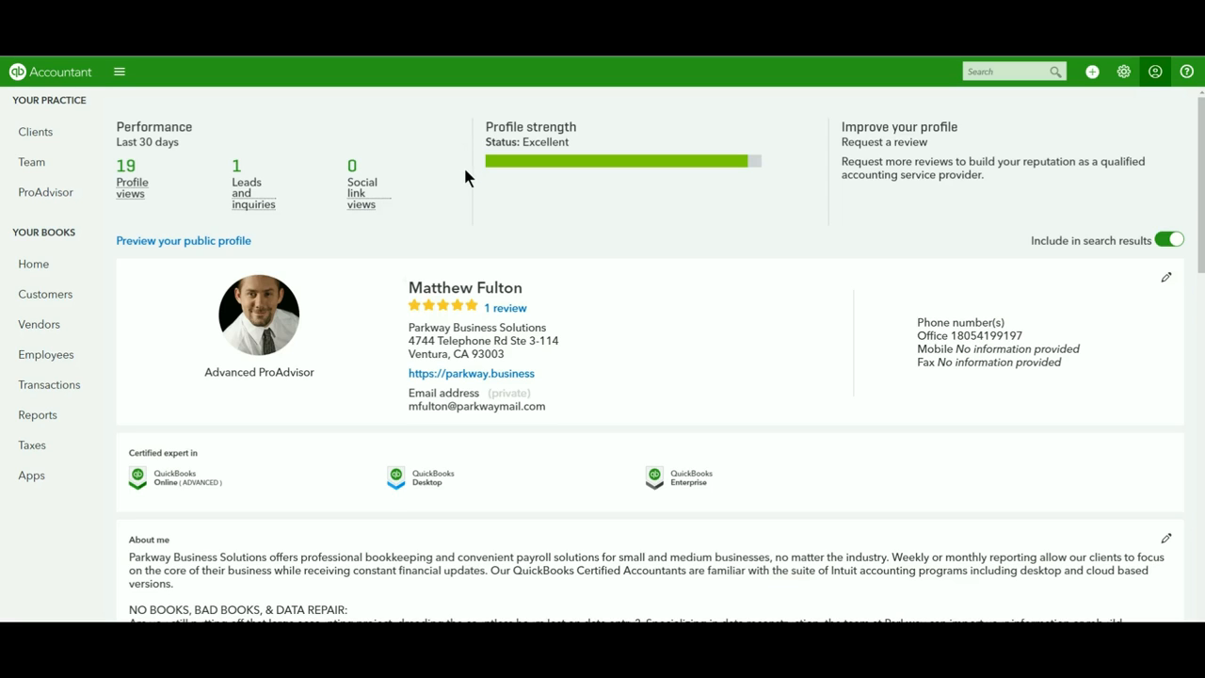
mouse_move(526, 503)
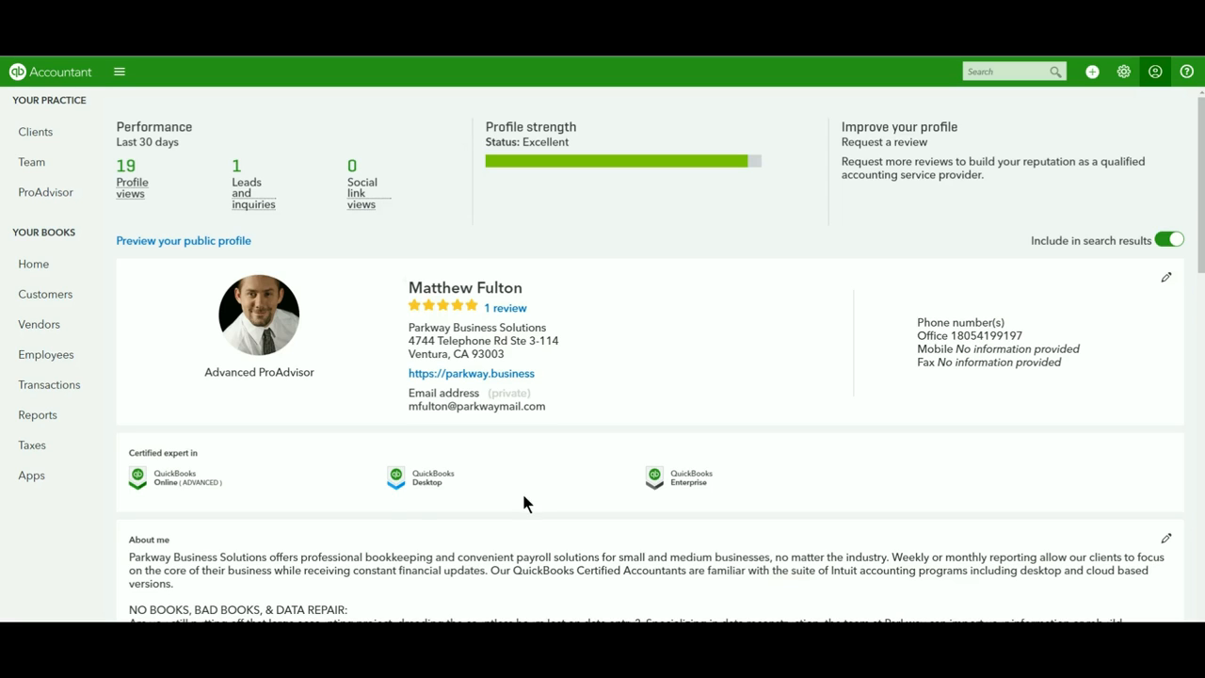
mouse_move(541, 501)
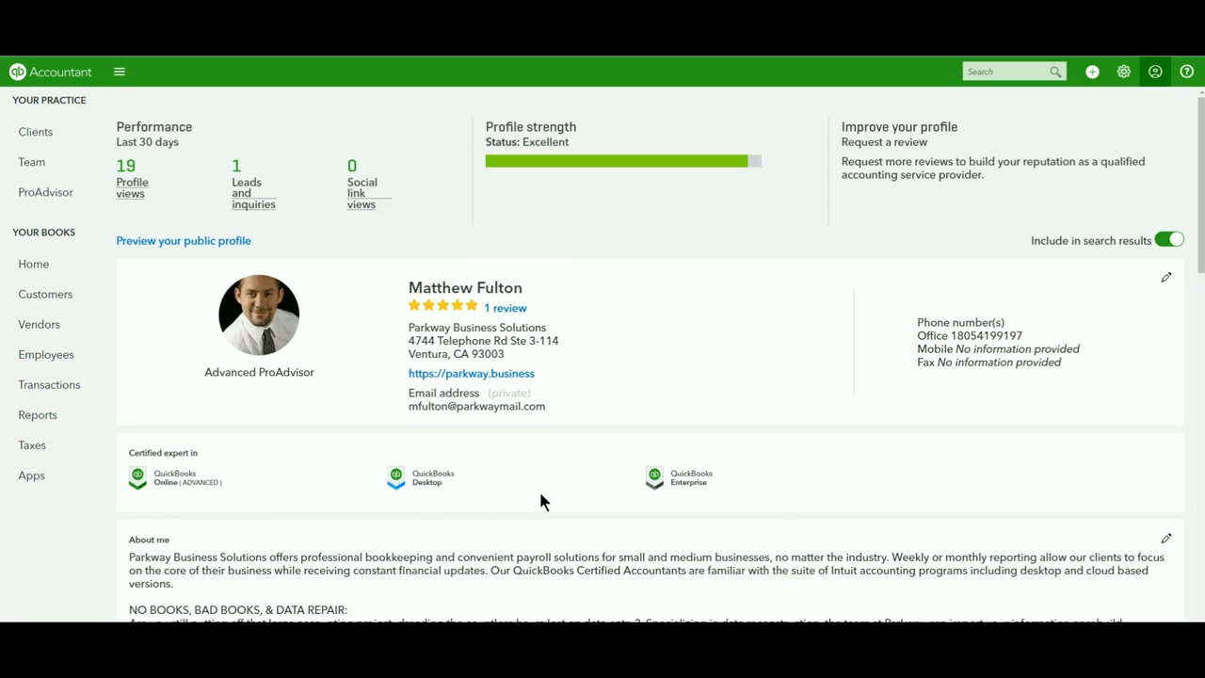
- Scroll through all profile sections, then open the Public View preview of the profile
scroll(down, 3)
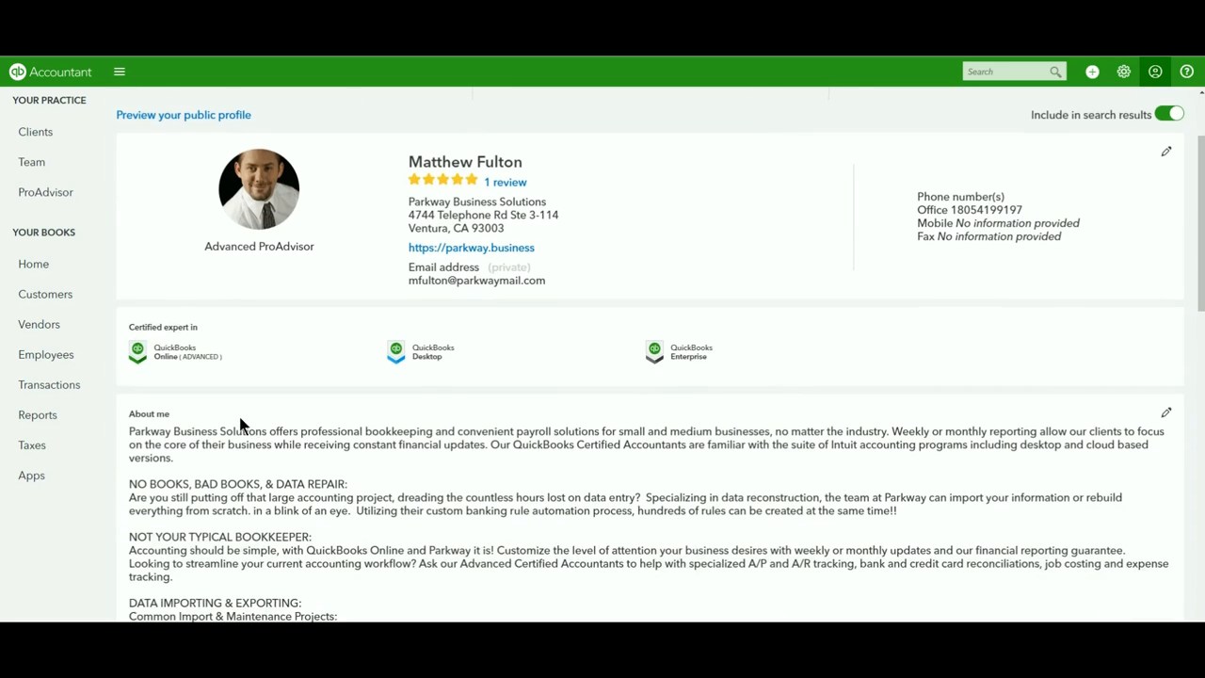
scroll(down, 3)
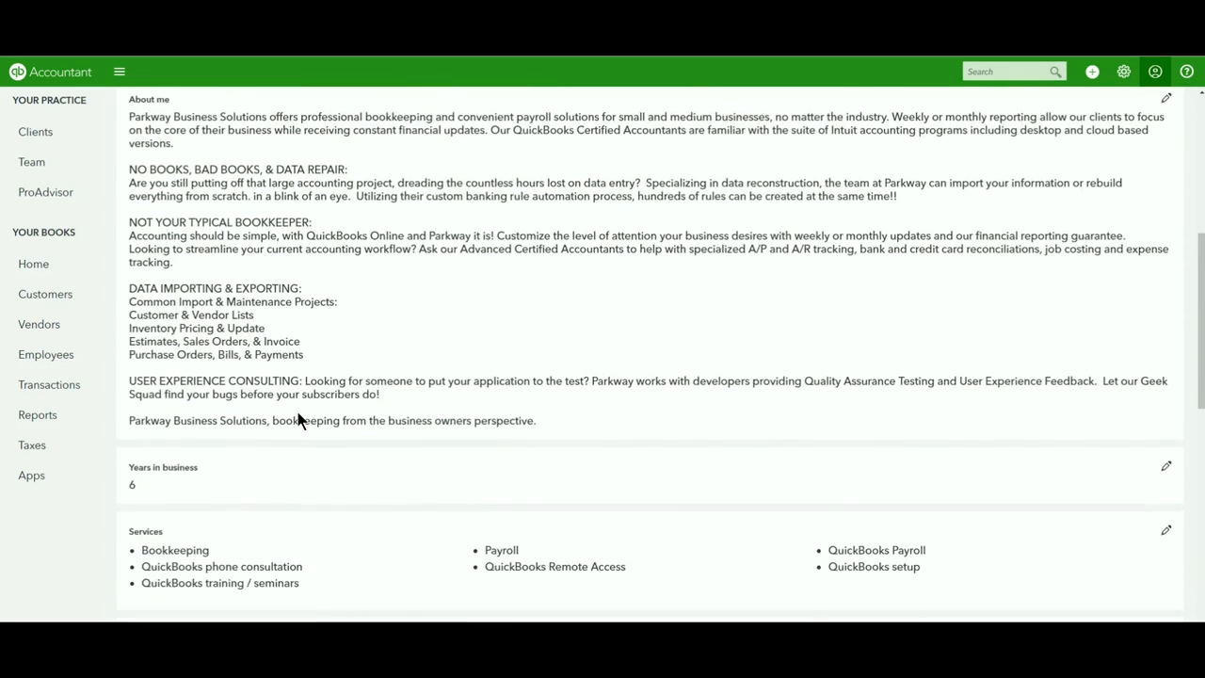
scroll(down, 3)
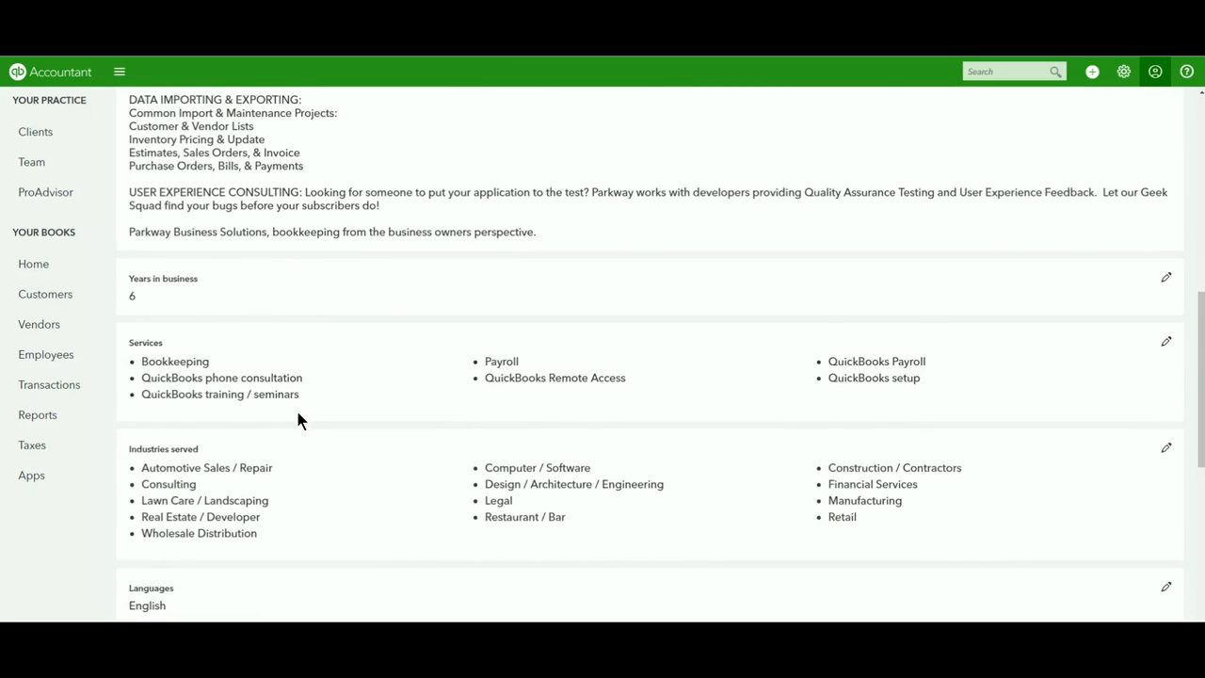
scroll(down, 3)
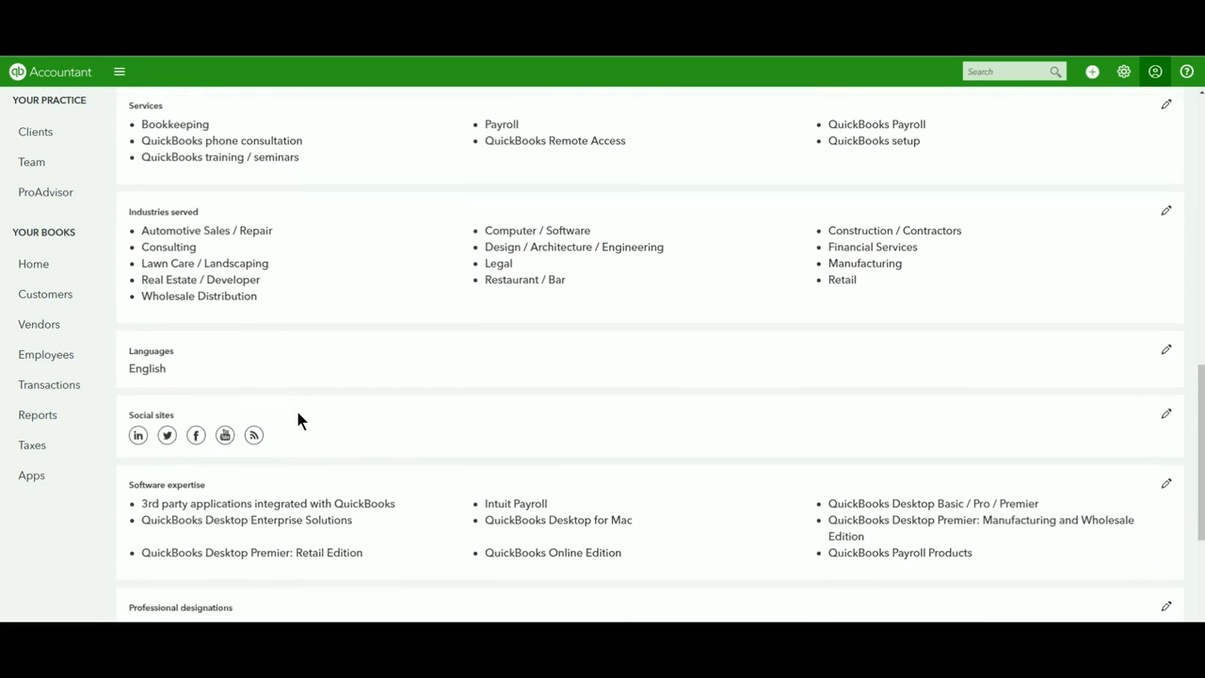
scroll(down, 3)
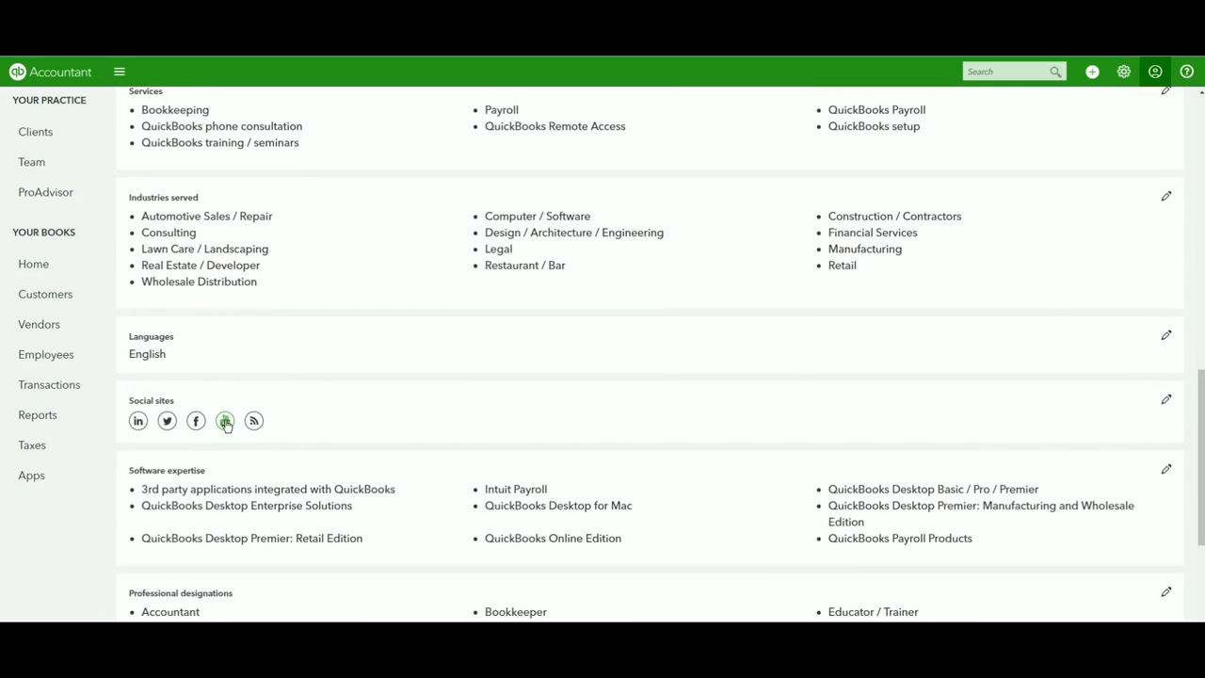
scroll(down, 3)
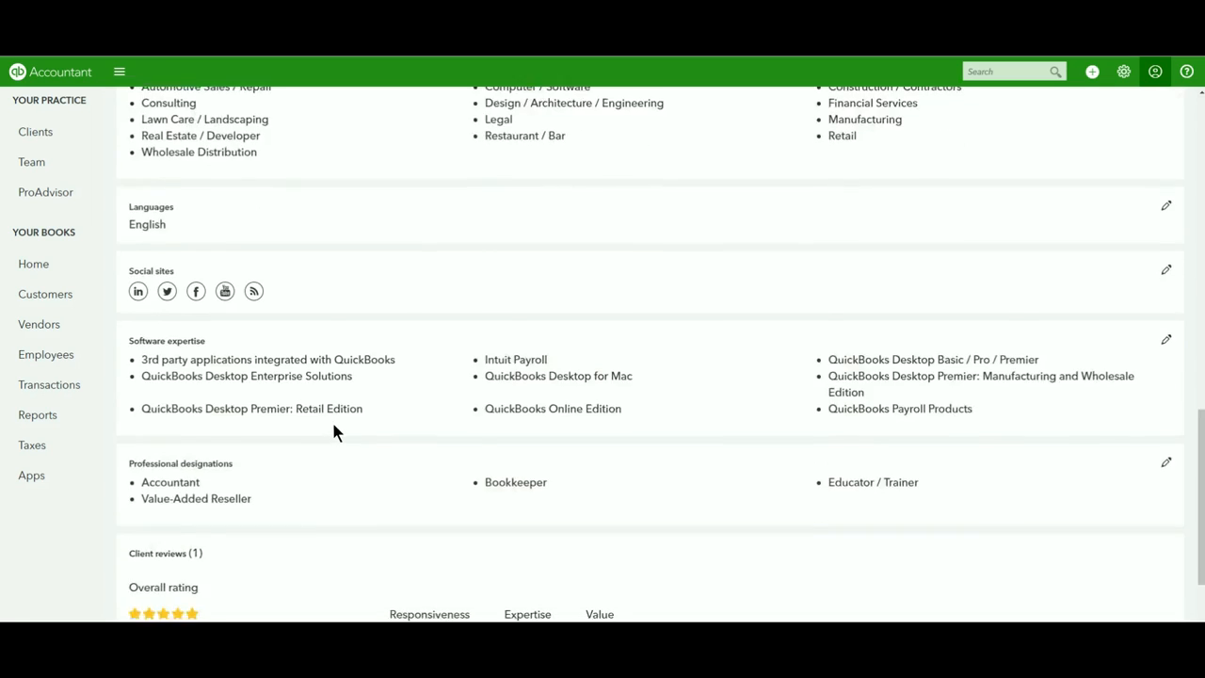
scroll(down, 3)
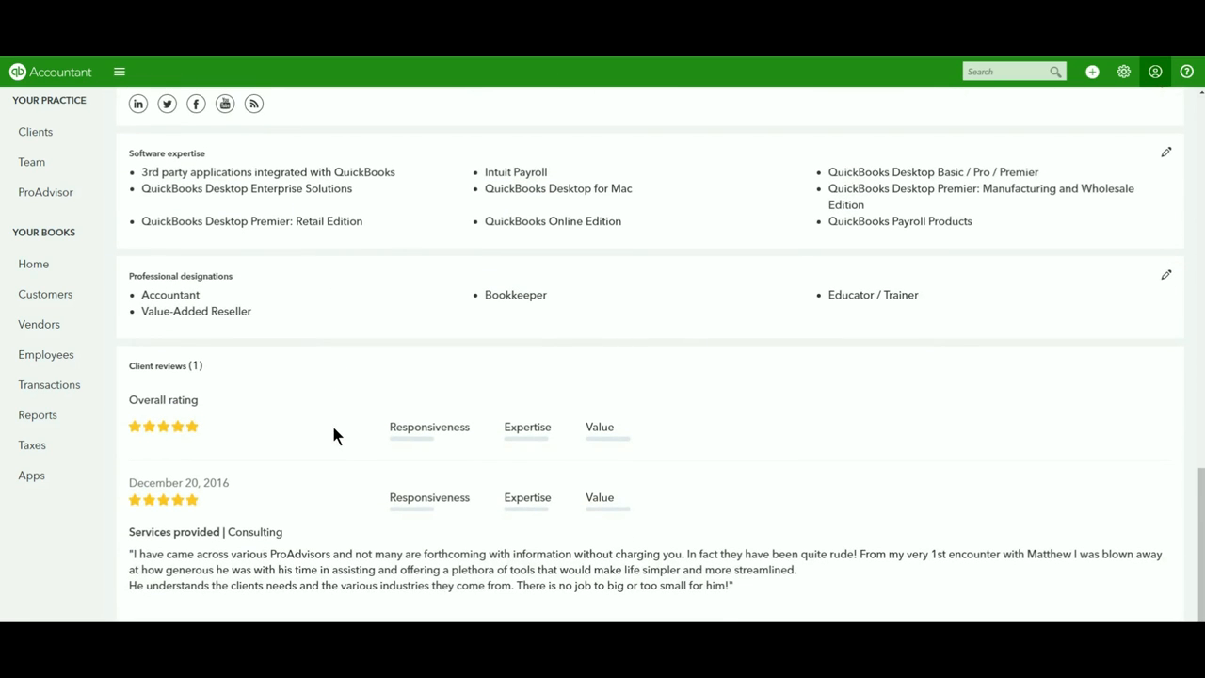
scroll(up, 3)
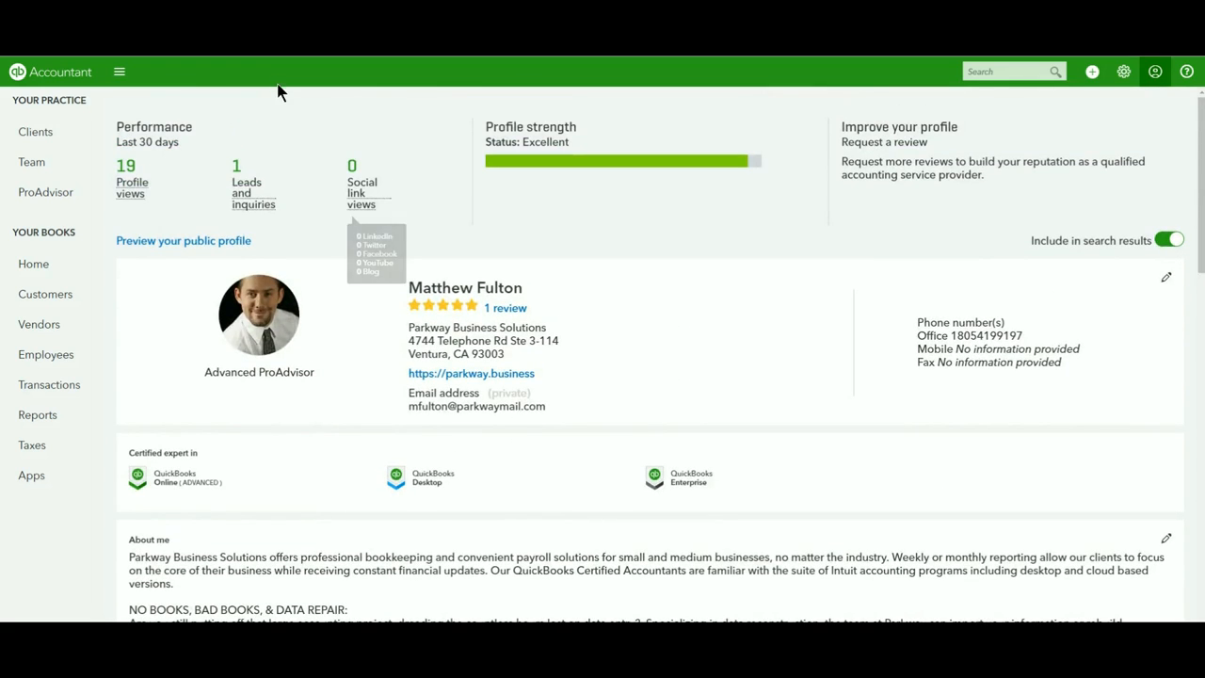
click(183, 240)
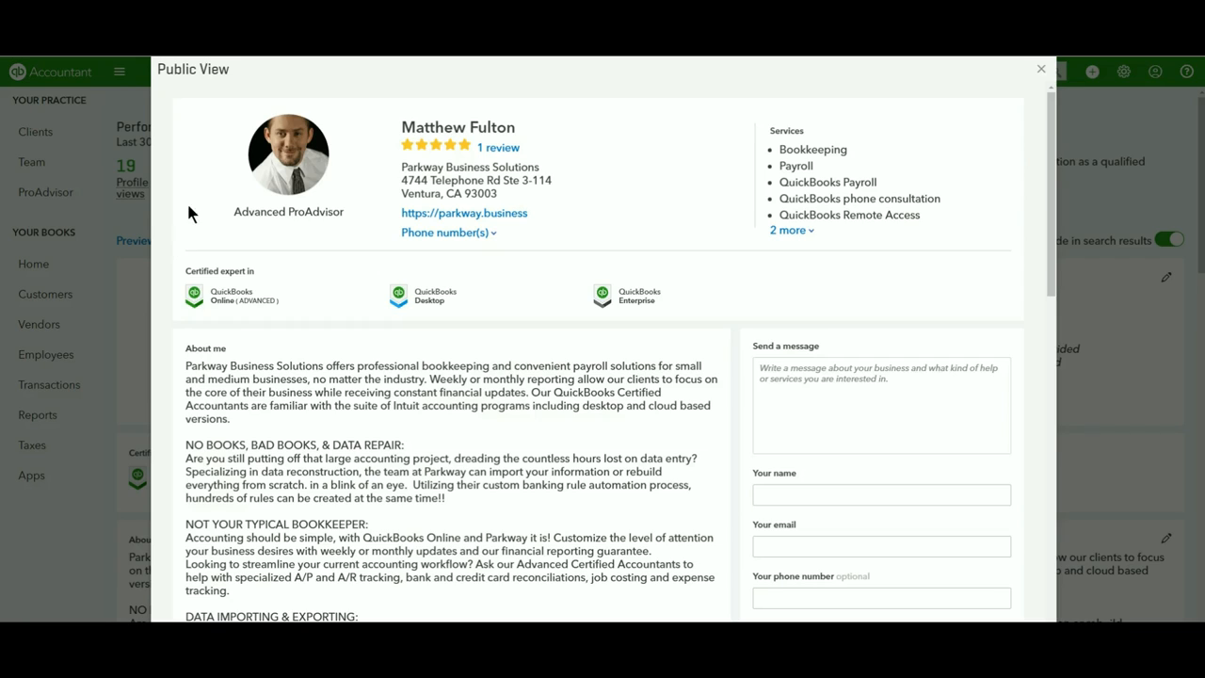
mouse_move(191, 127)
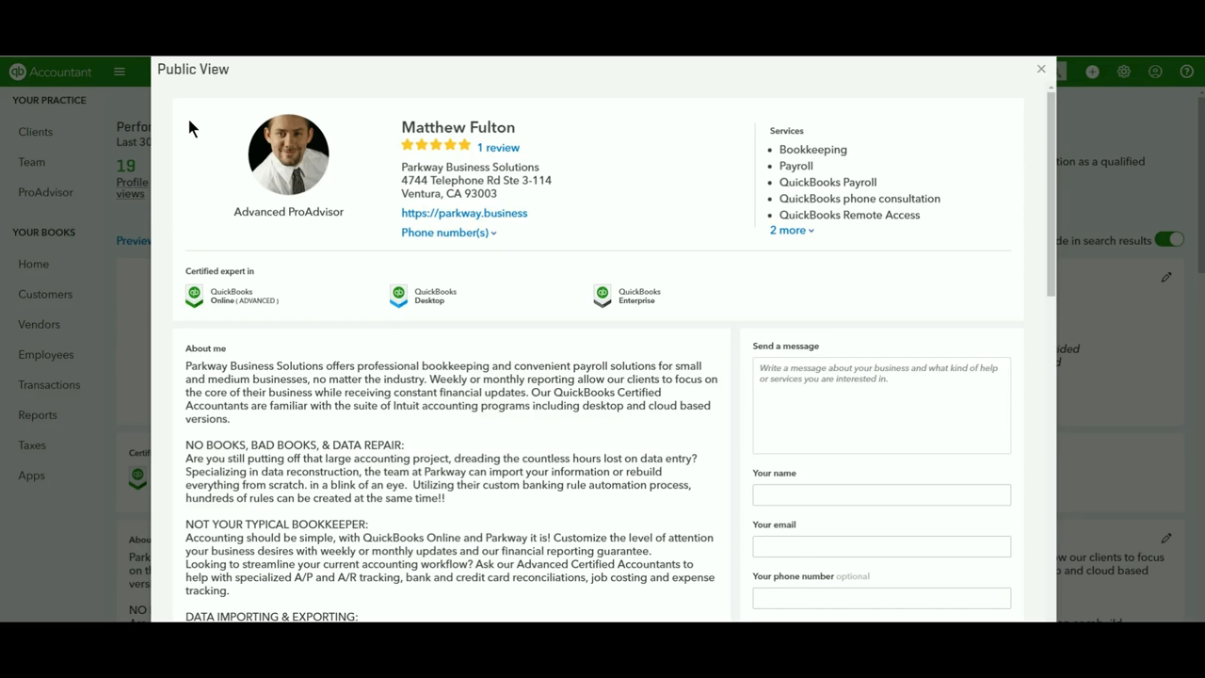